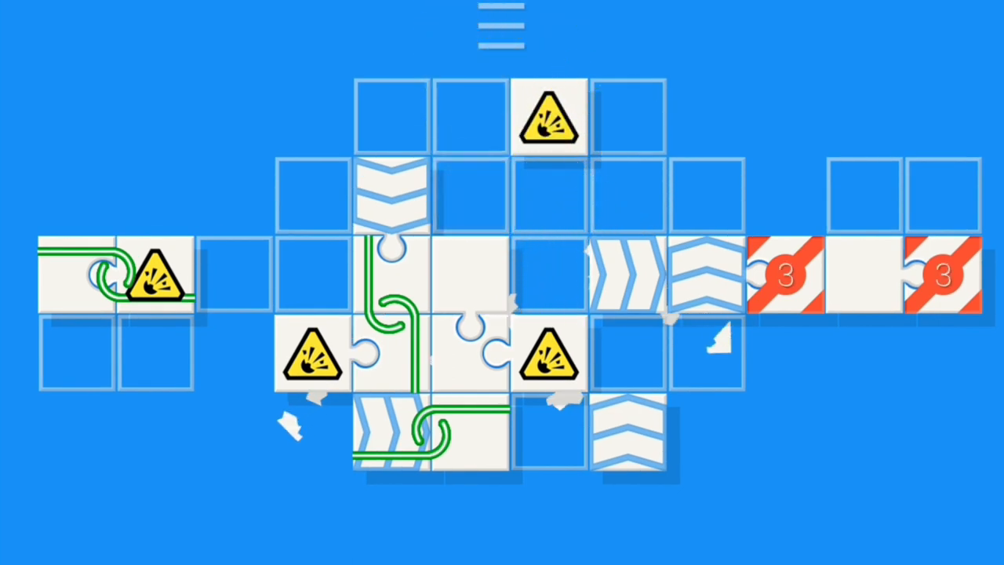
Step: Slide the linked green-line pieces and a second tile off the hazard board
{"action": "left_click", "coordinate": [471, 282]}
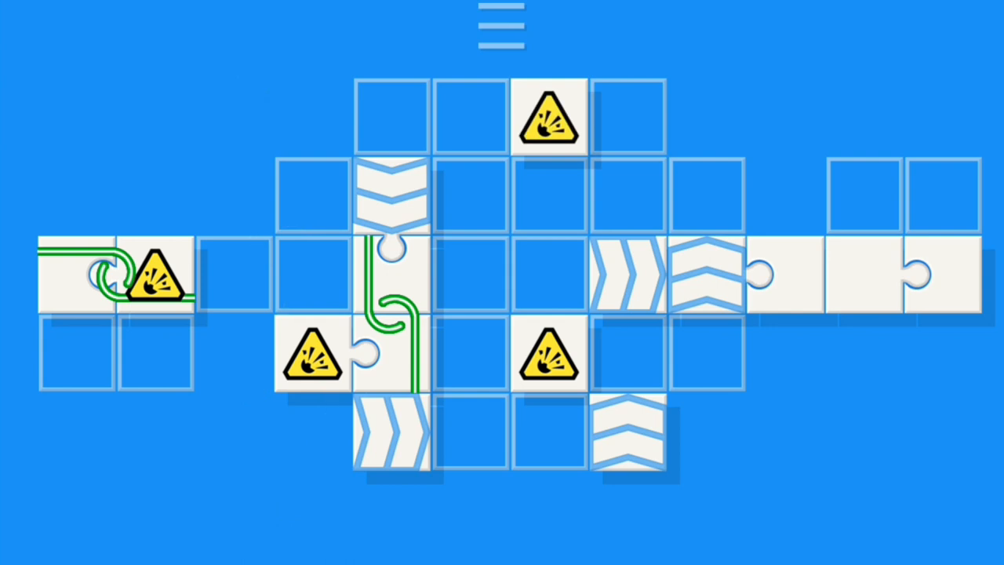
{"action": "left_click", "coordinate": [549, 118]}
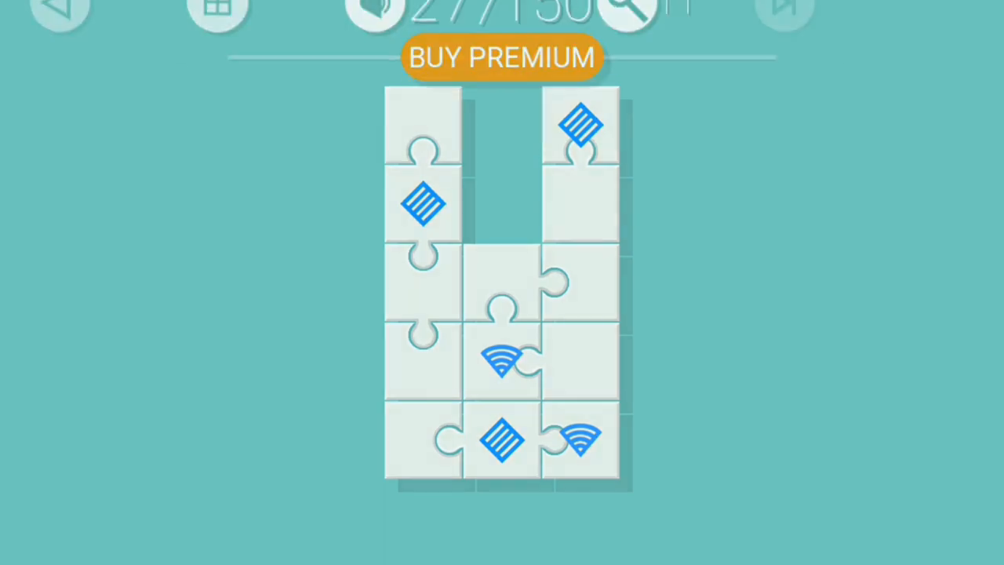
Step: Bring up the premium purchase offer from the BUY PREMIUM banner
{"action": "left_click", "coordinate": [503, 57]}
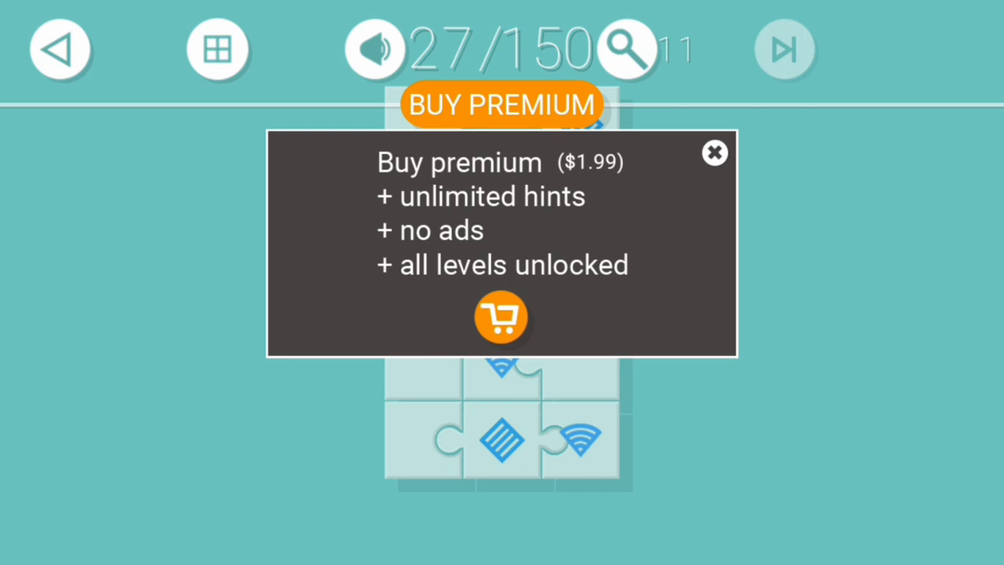
{"action": "left_click", "coordinate": [714, 154]}
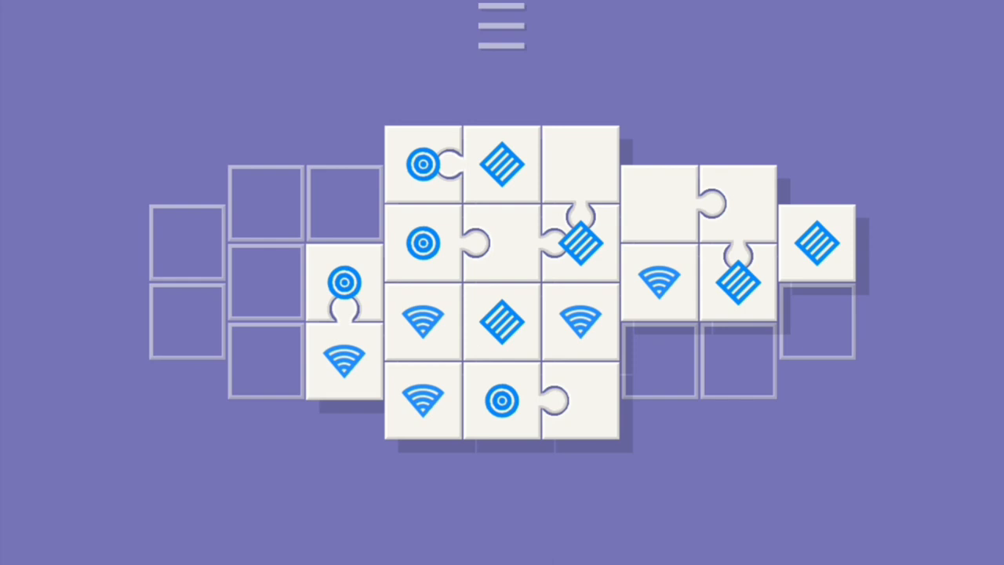
{"action": "left_click", "coordinate": [579, 402]}
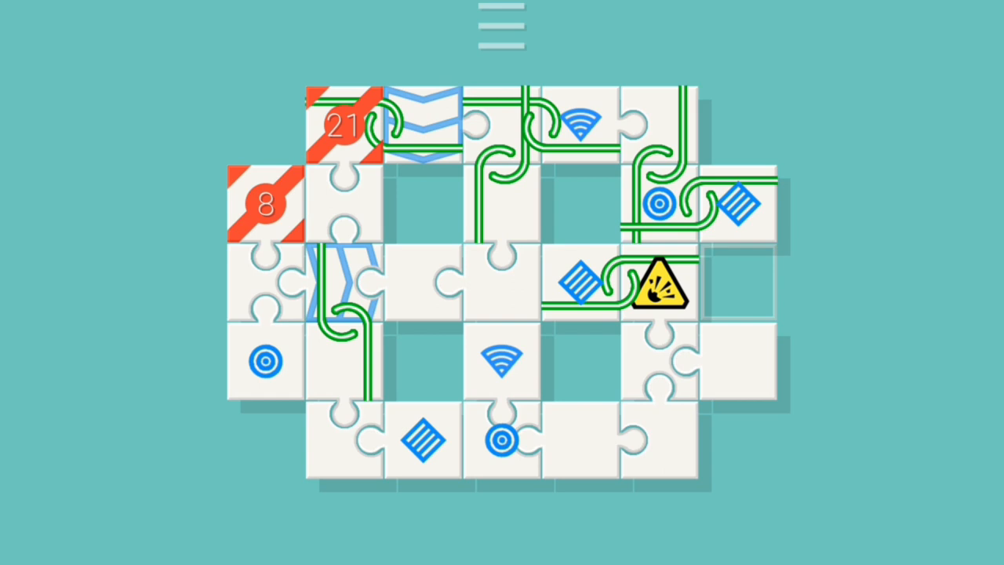
Step: Slide the right-side piece off, dropping the countdown tiles to 20 and 7
{"action": "left_click", "coordinate": [738, 364]}
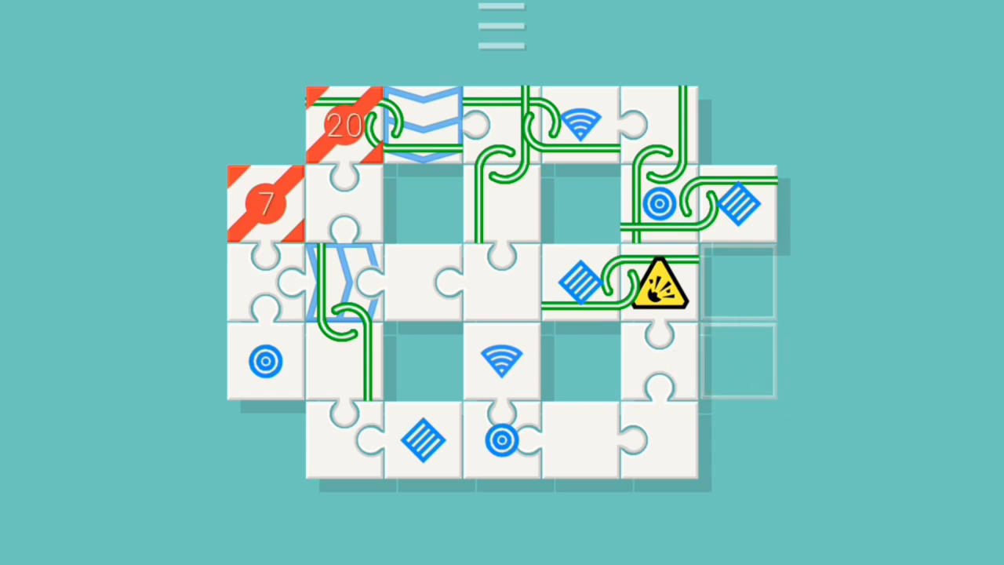